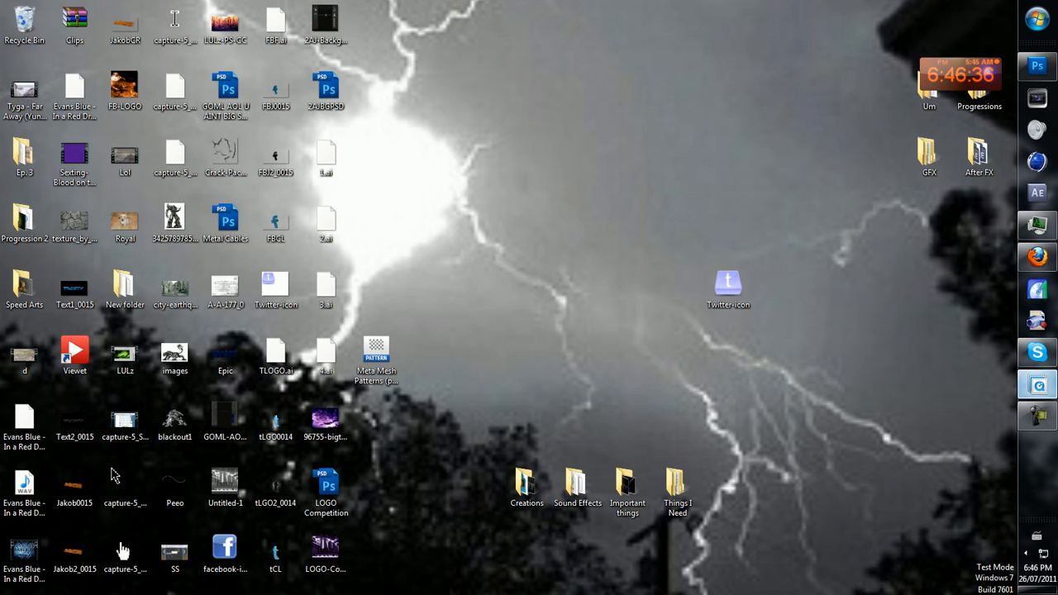
Step: View the finished purple Frosty logo PNG in Windows Photo Viewer
double_click(324, 549)
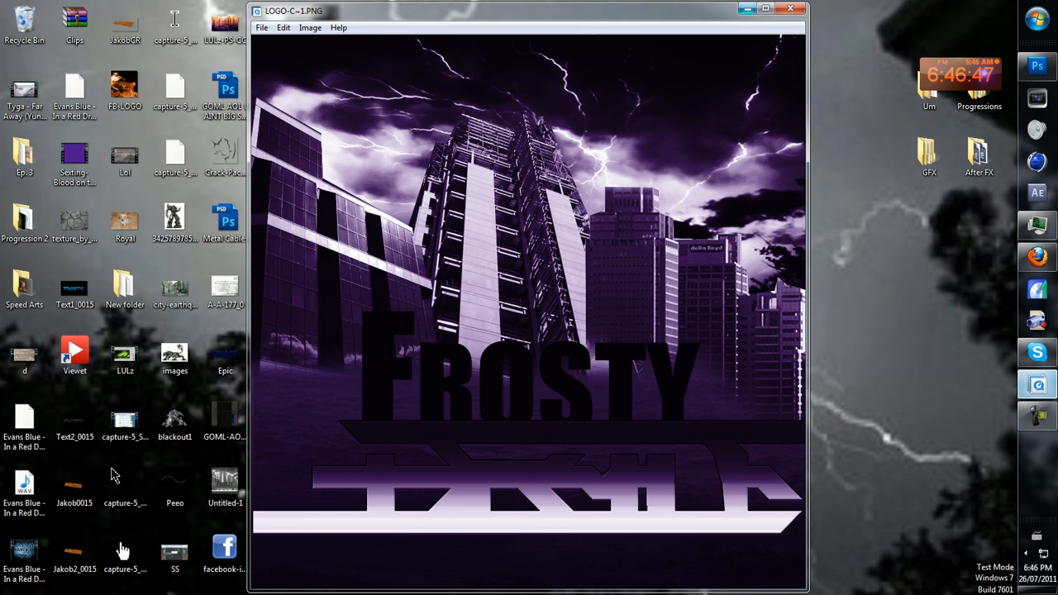
Step: Close the Photo Viewer preview of the purple Frosty logo
left_click(790, 9)
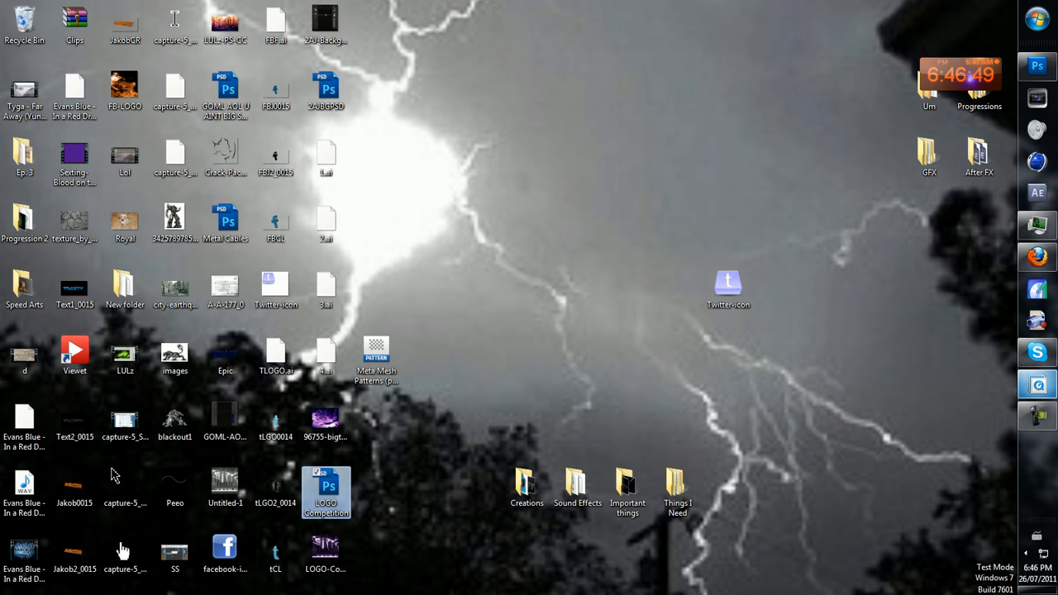
mouse_move(326, 493)
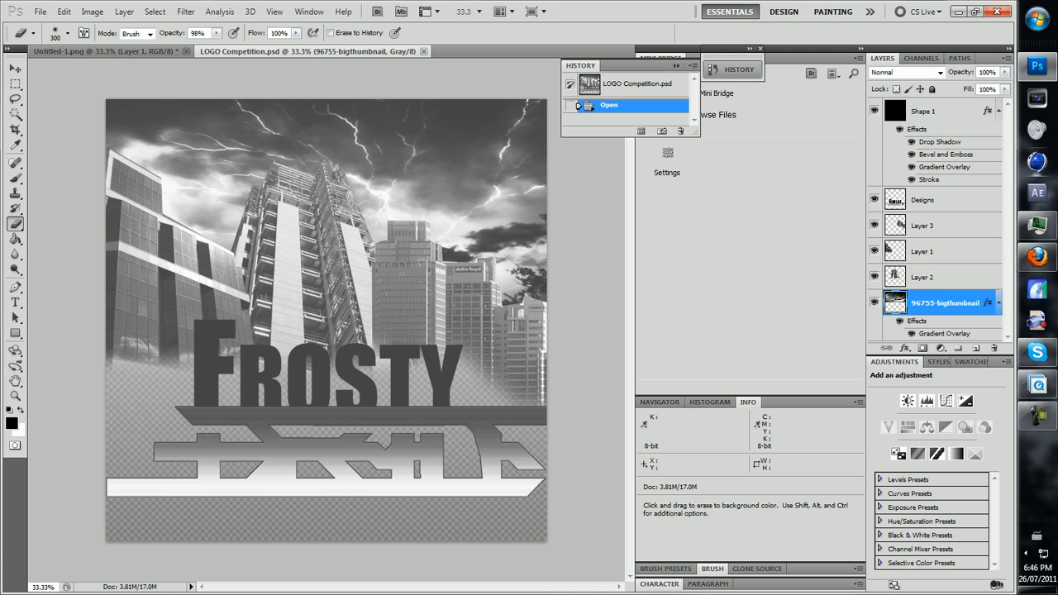
mouse_move(1038, 127)
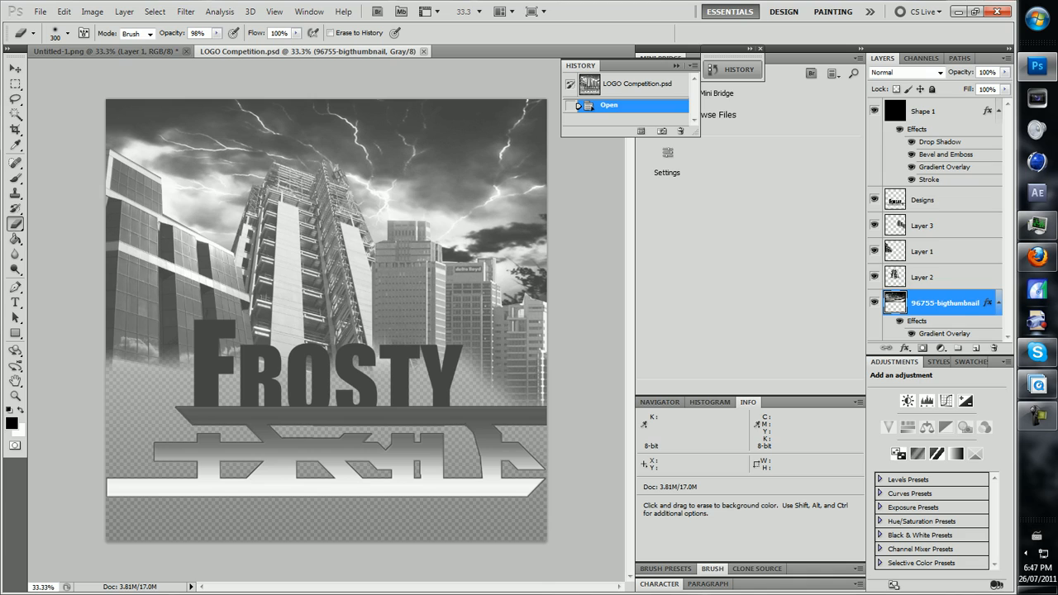
left_click(922, 199)
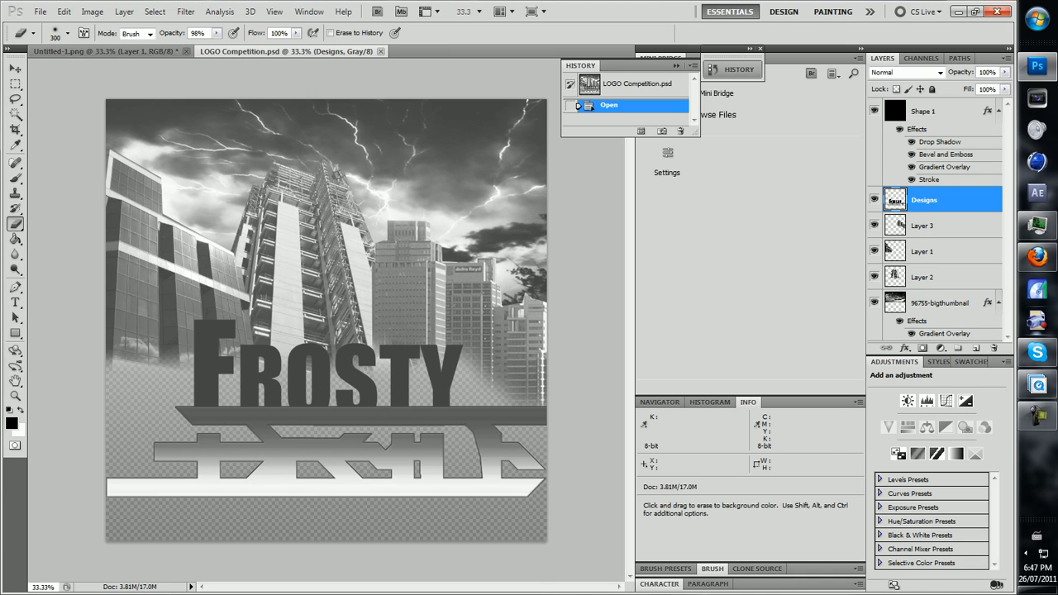
mouse_move(326, 317)
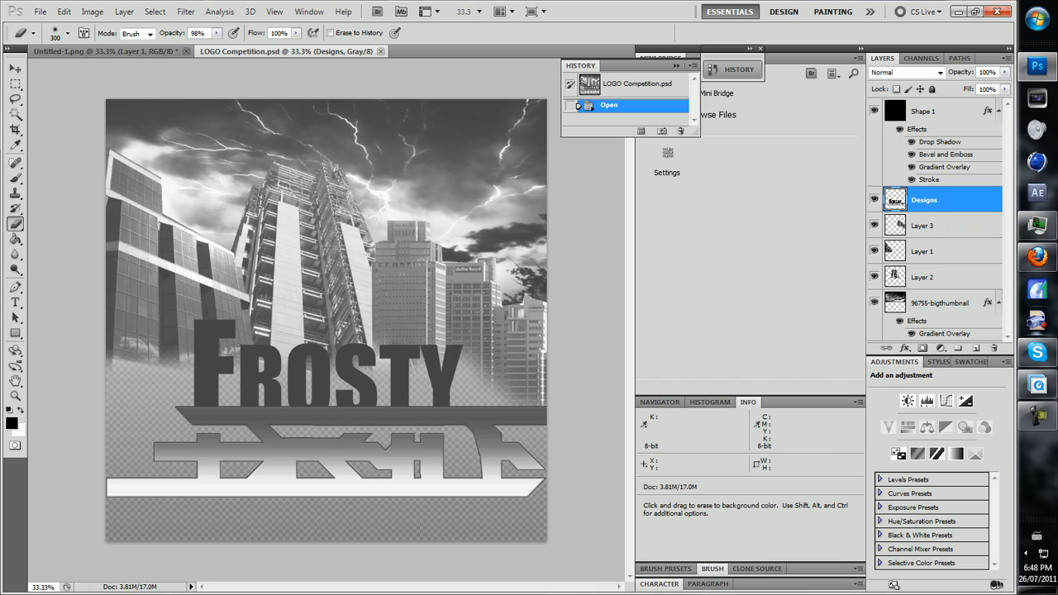
left_click(922, 278)
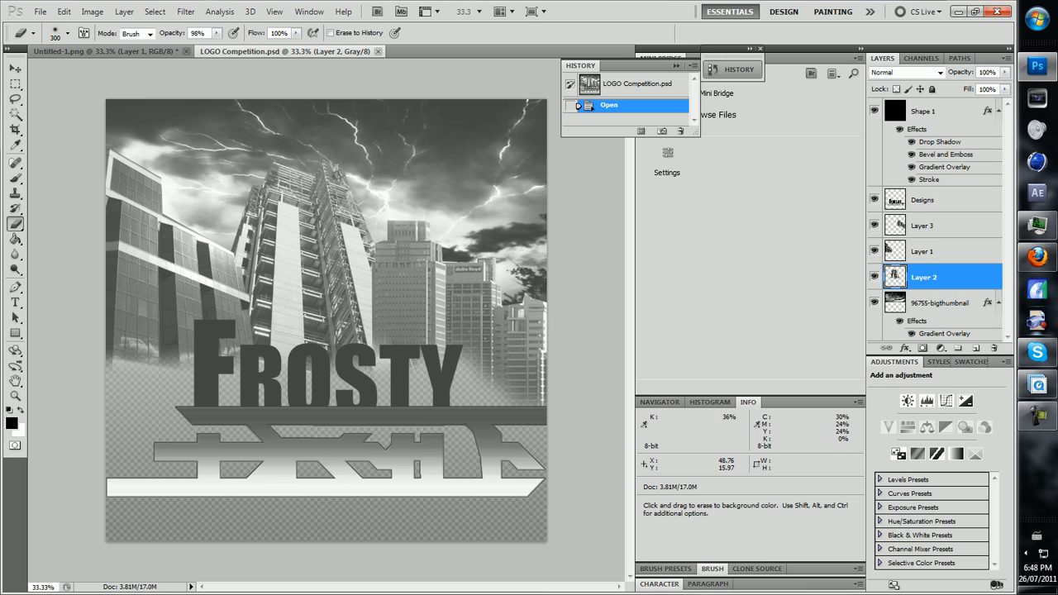
mouse_move(328, 318)
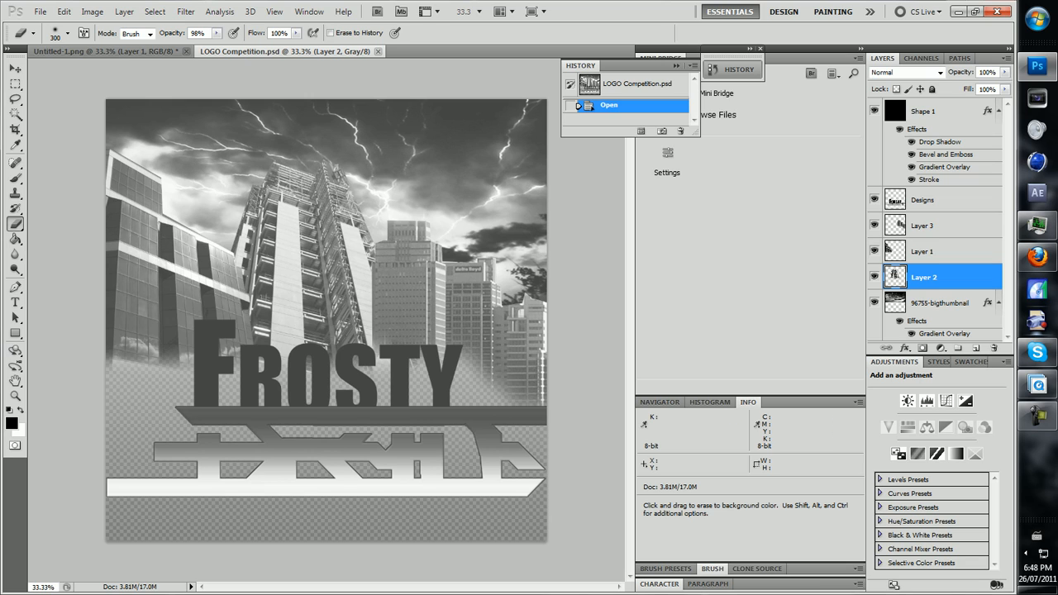
Step: Show the Untitled-1 document with the purple Gradient Map over the Frosty logo
left_click(939, 302)
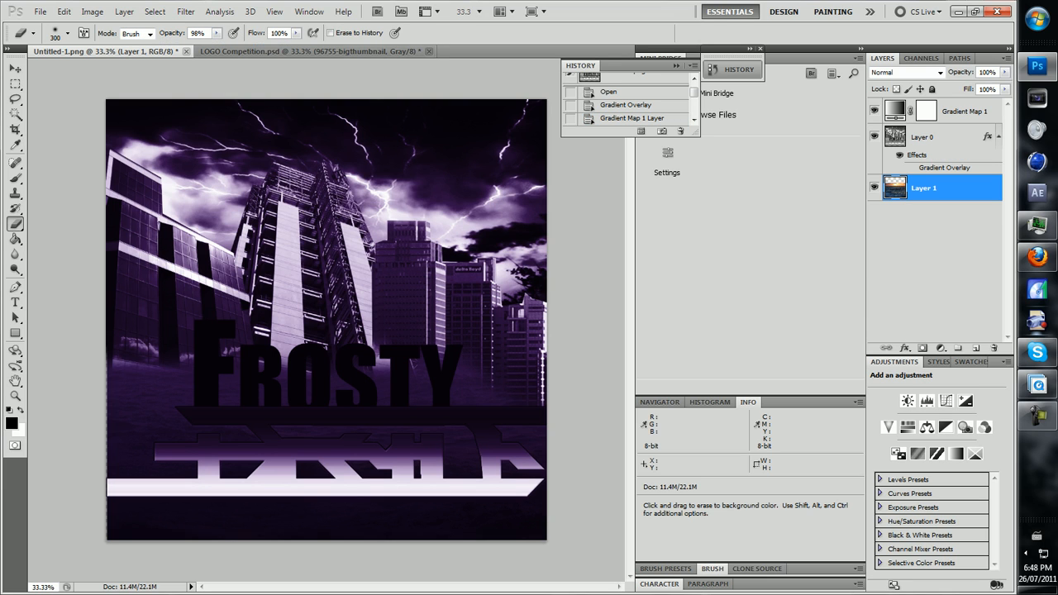
left_click(874, 189)
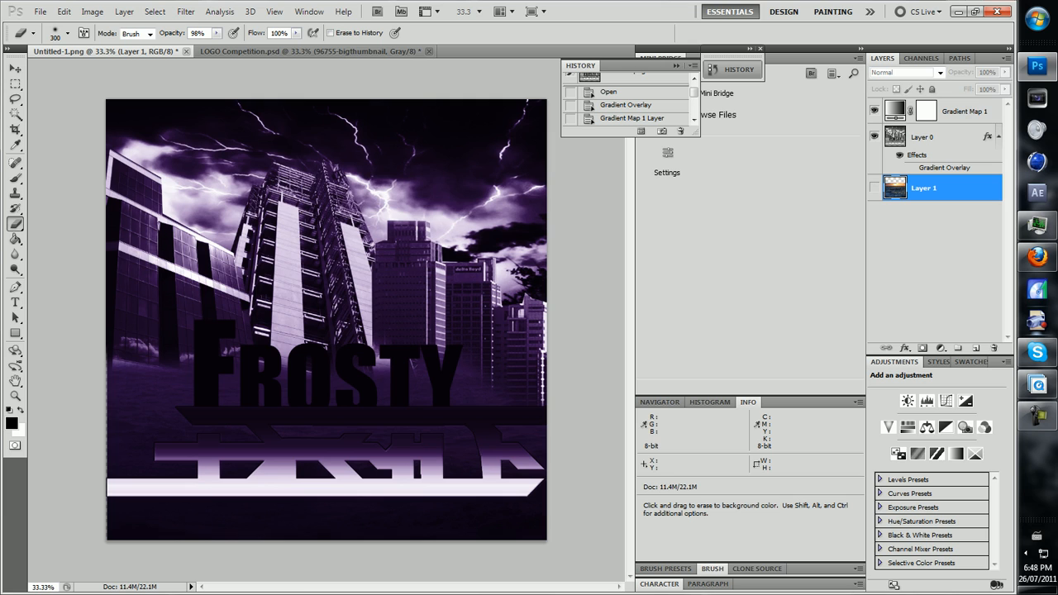